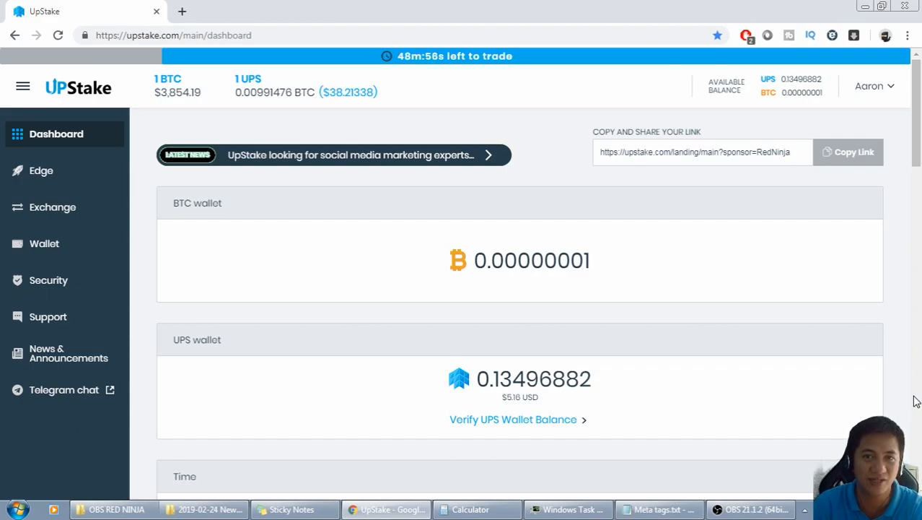
mouse_move(460, 208)
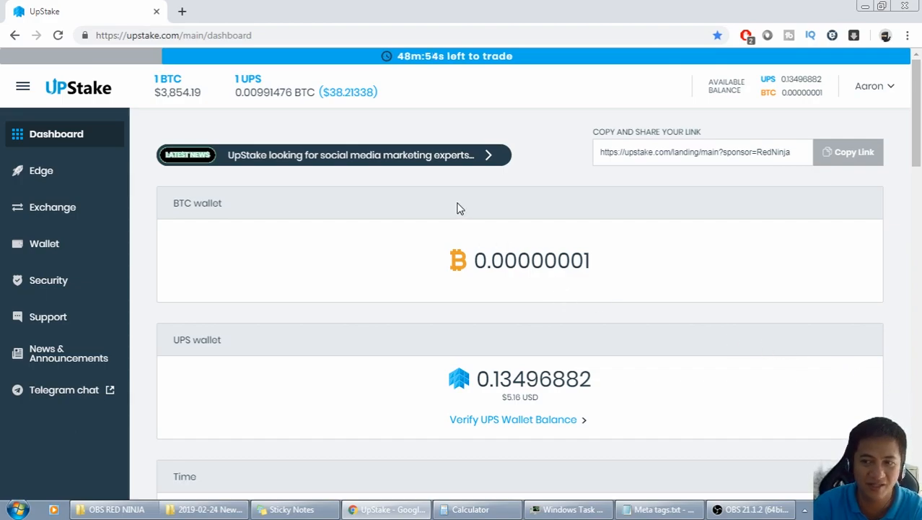
Step: Highlight the dashboard URL and the UPS dollar price, then go to the Wallet page
click(173, 35)
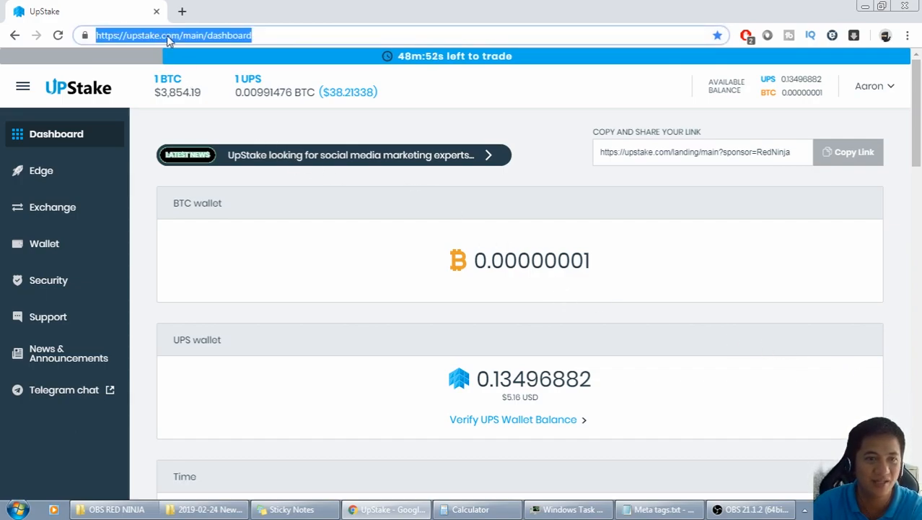
mouse_move(132, 226)
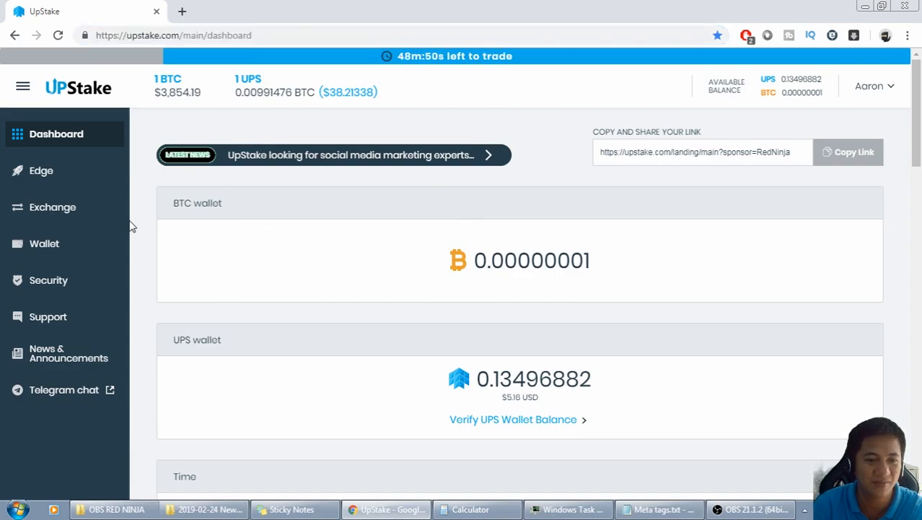
mouse_move(595, 180)
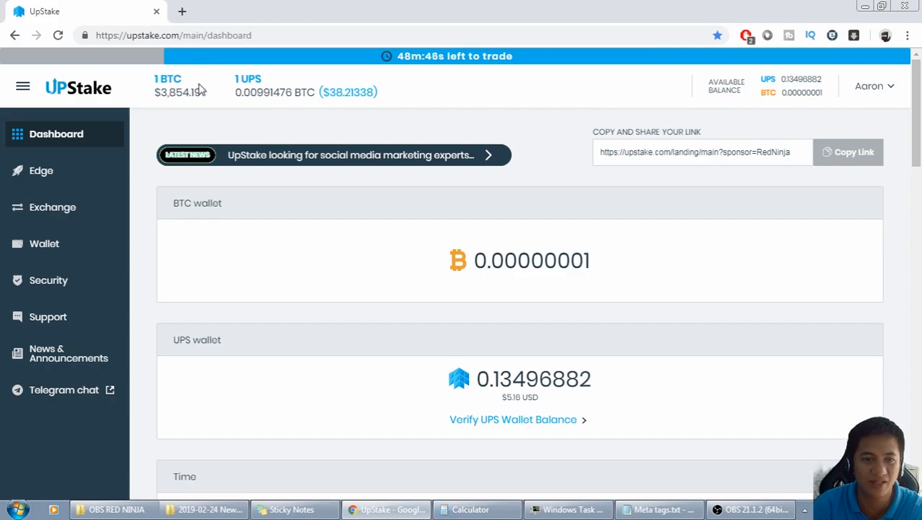
drag(235, 92, 375, 91)
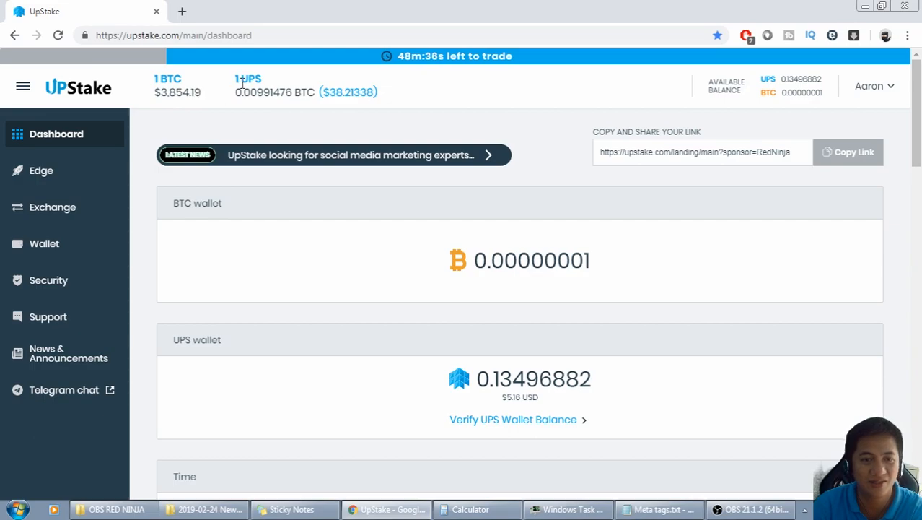
double_click(248, 78)
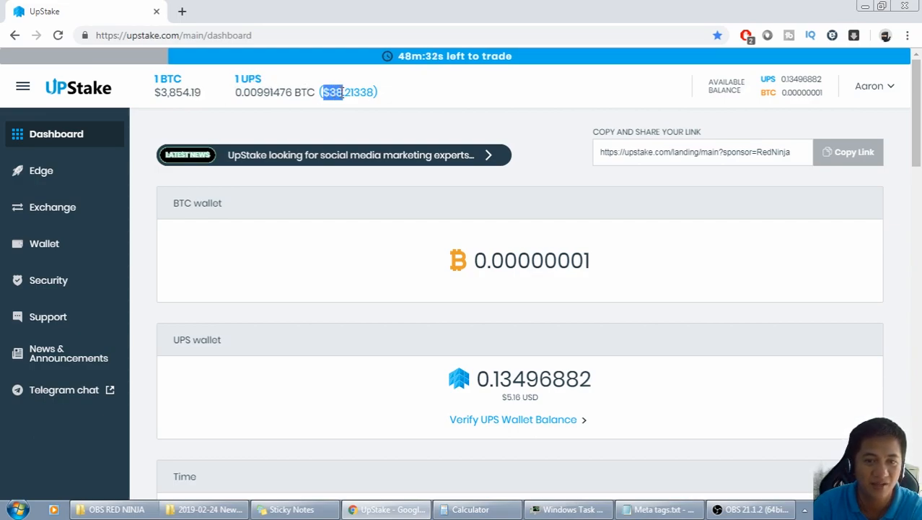
mouse_move(353, 129)
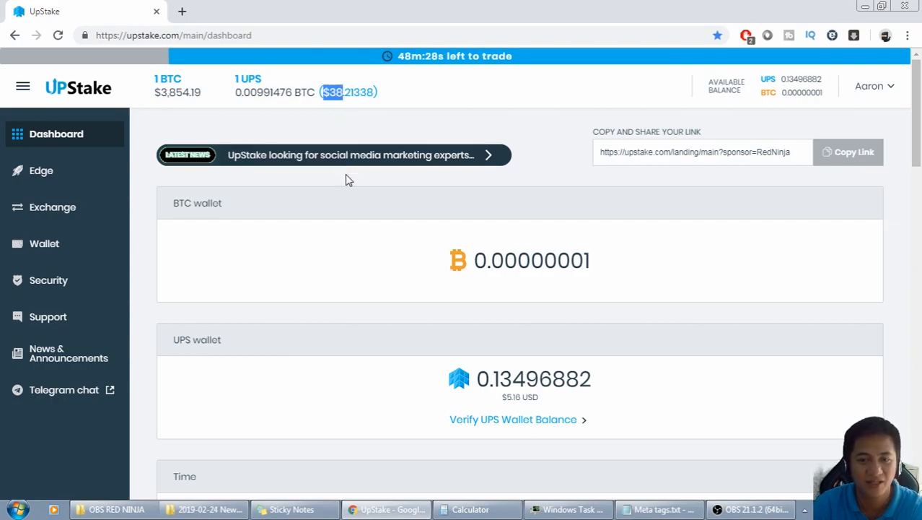
mouse_move(163, 233)
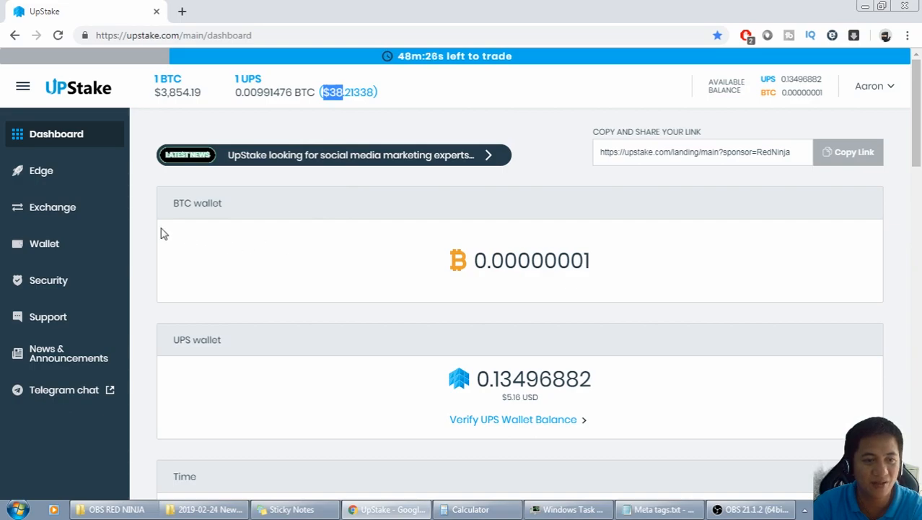
mouse_move(113, 223)
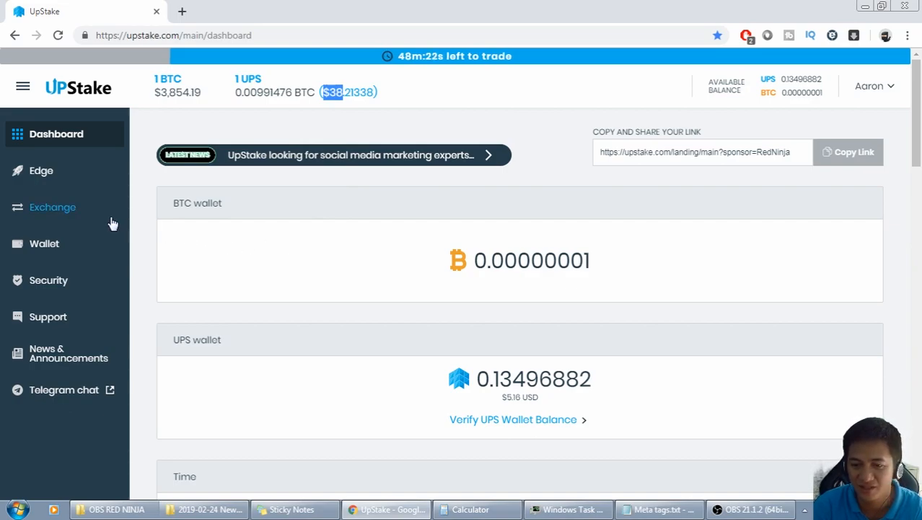
mouse_move(139, 226)
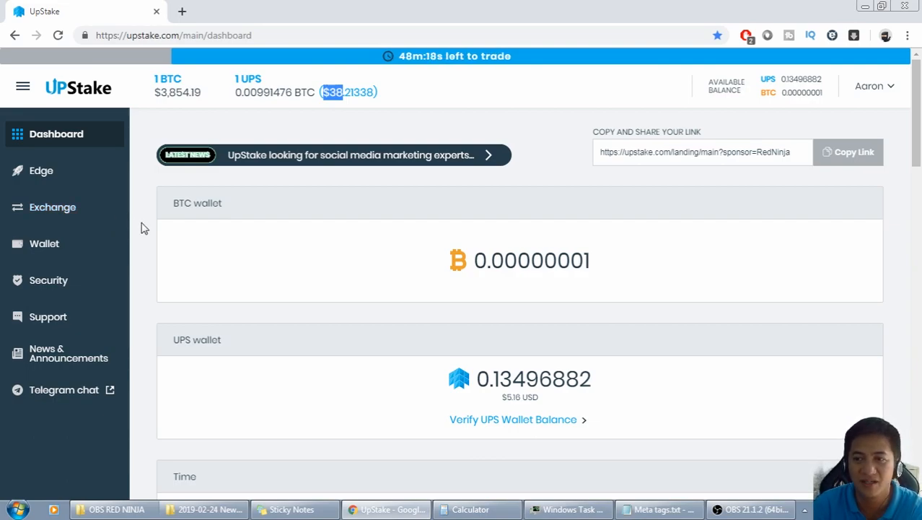
mouse_move(281, 220)
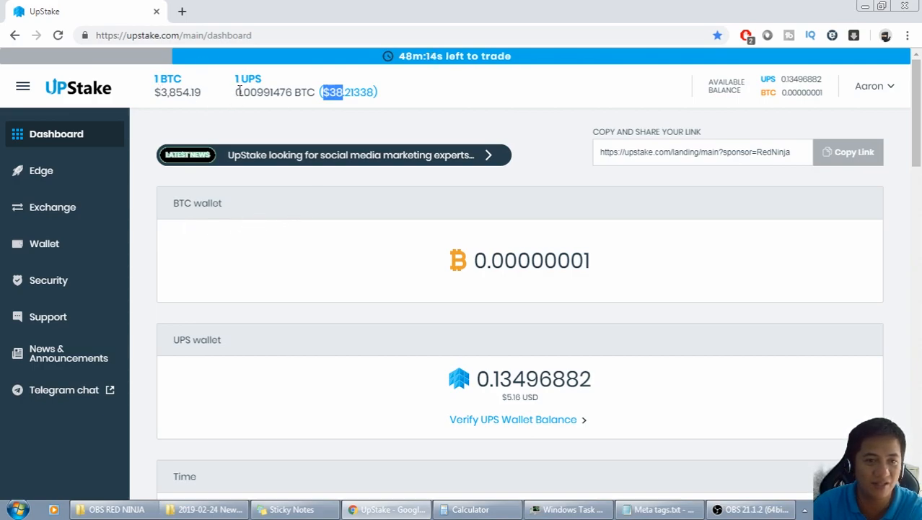
mouse_move(205, 264)
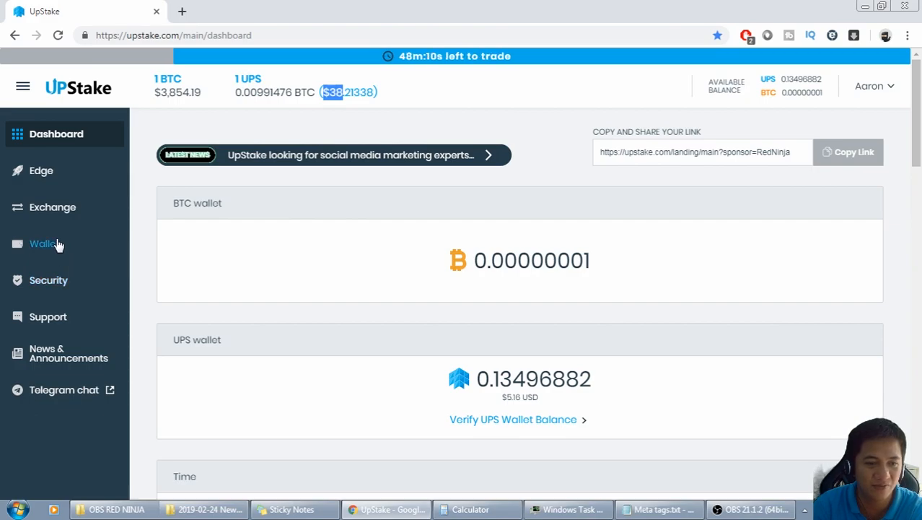
click(45, 243)
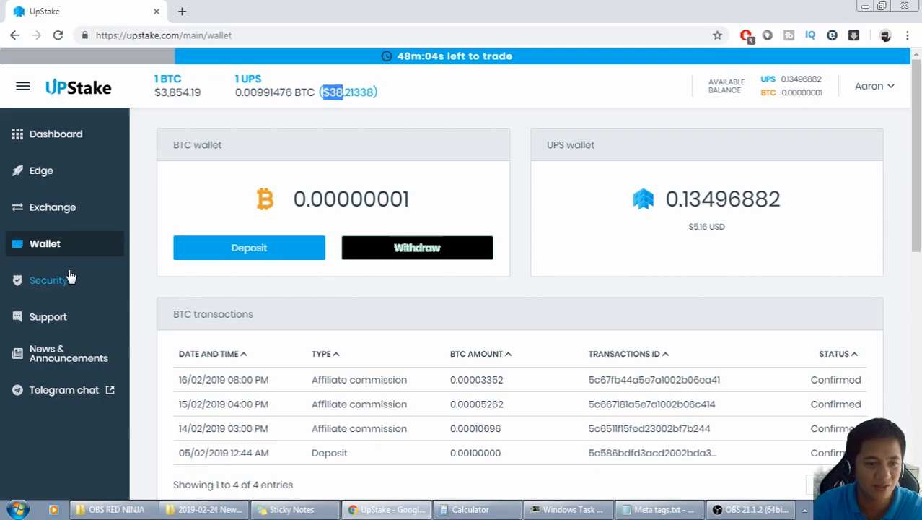
Step: Go to the Exchange page showing the February 2019 daily average UPS price calendar
click(52, 207)
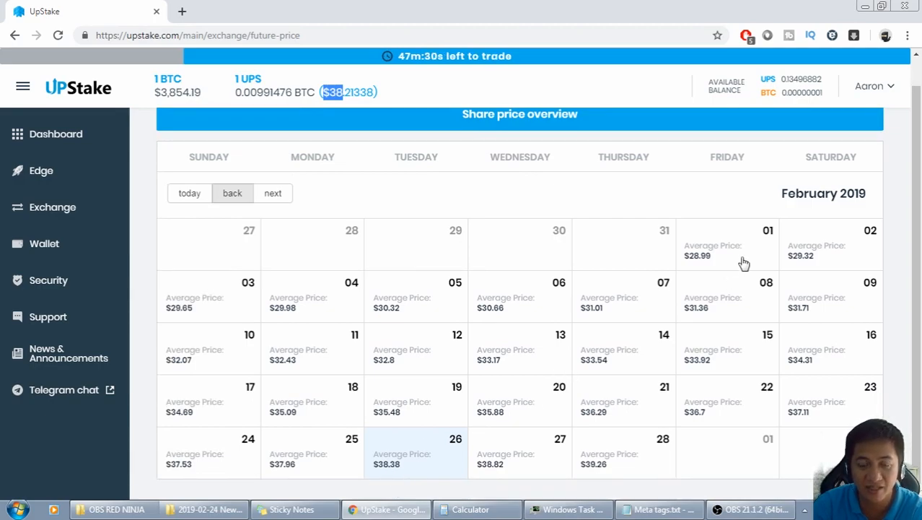
mouse_move(749, 202)
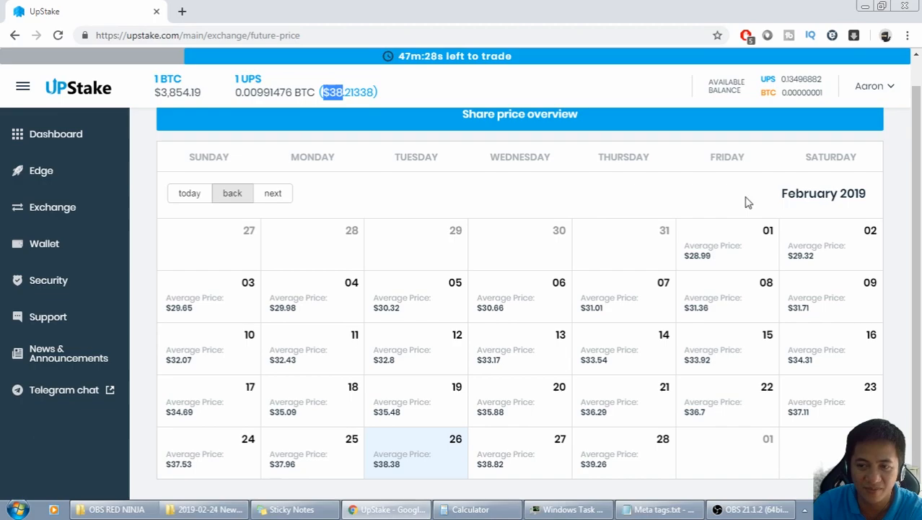
mouse_move(759, 313)
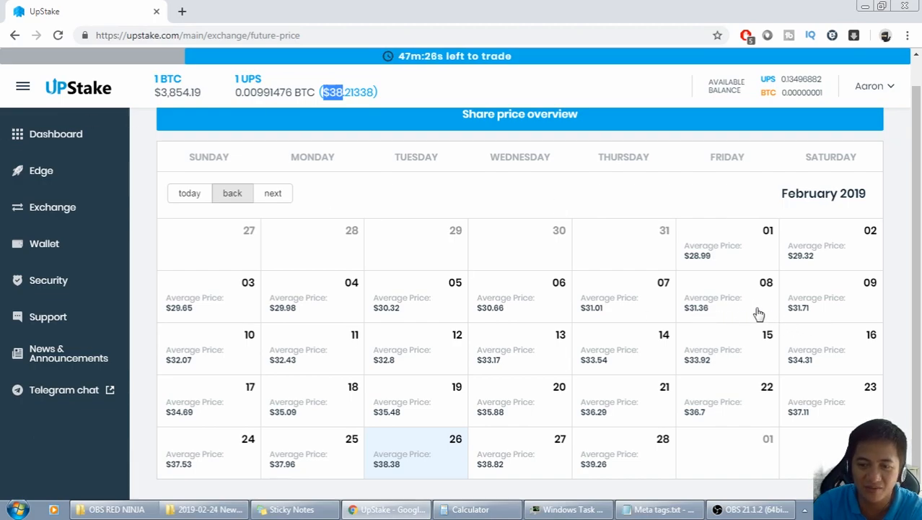
mouse_move(832, 299)
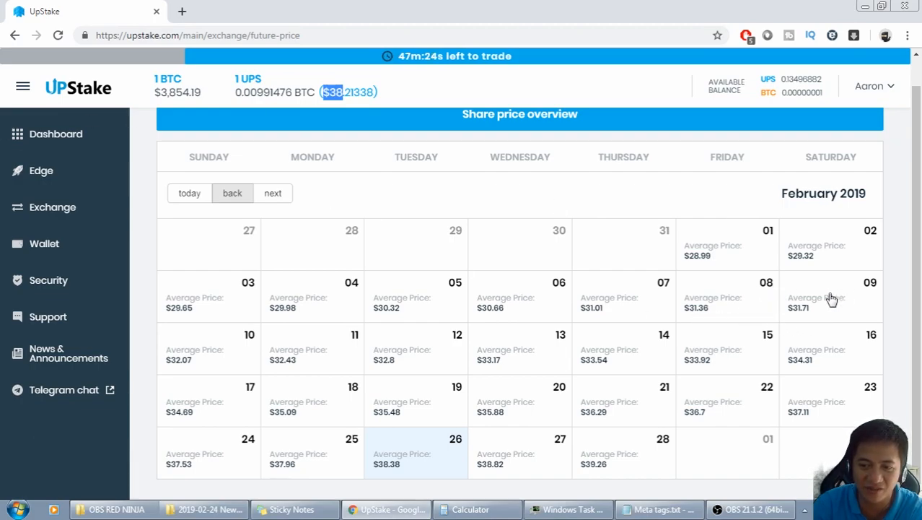
mouse_move(702, 321)
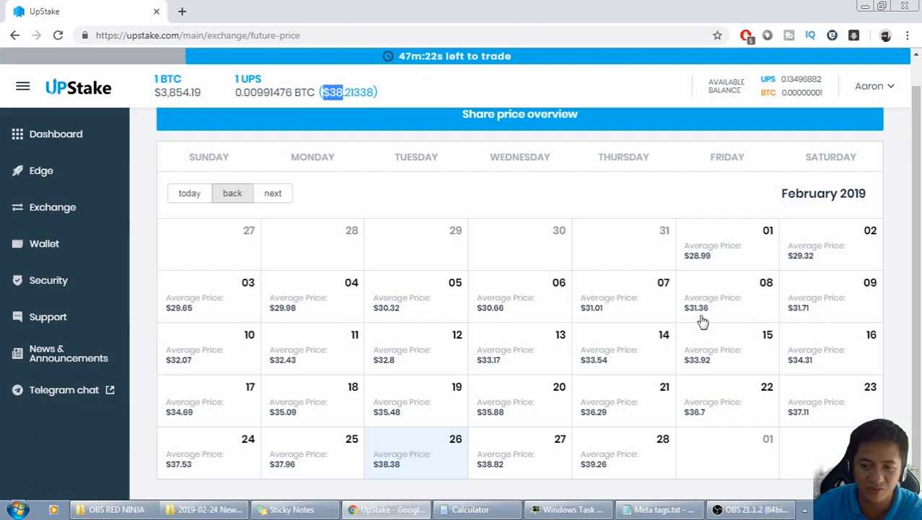
mouse_move(710, 320)
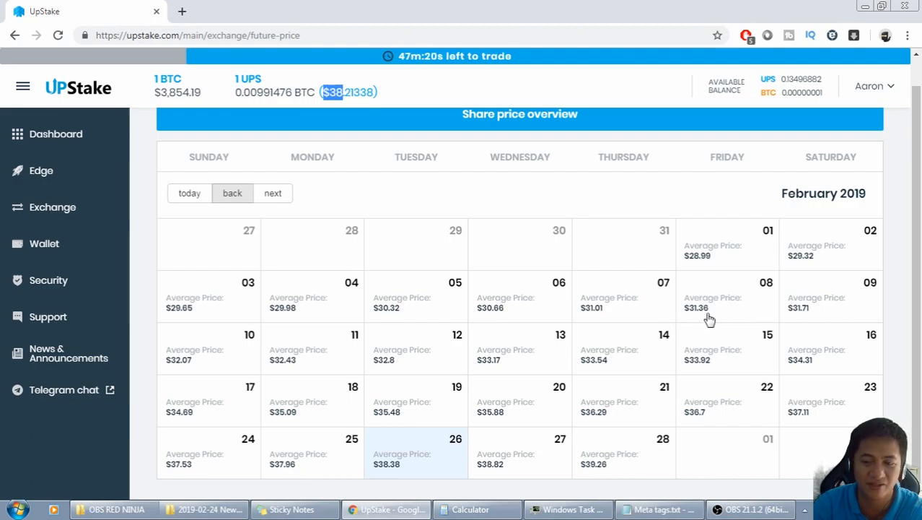
mouse_move(454, 460)
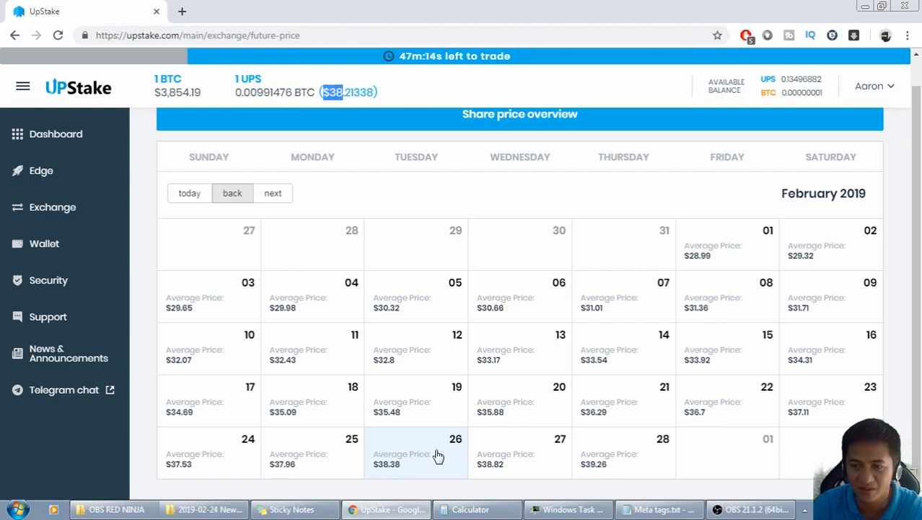
mouse_move(734, 312)
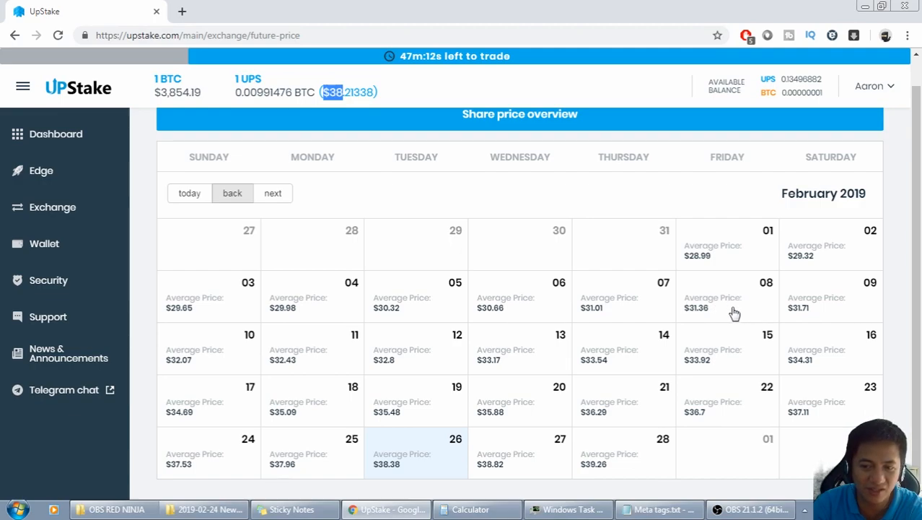
mouse_move(744, 309)
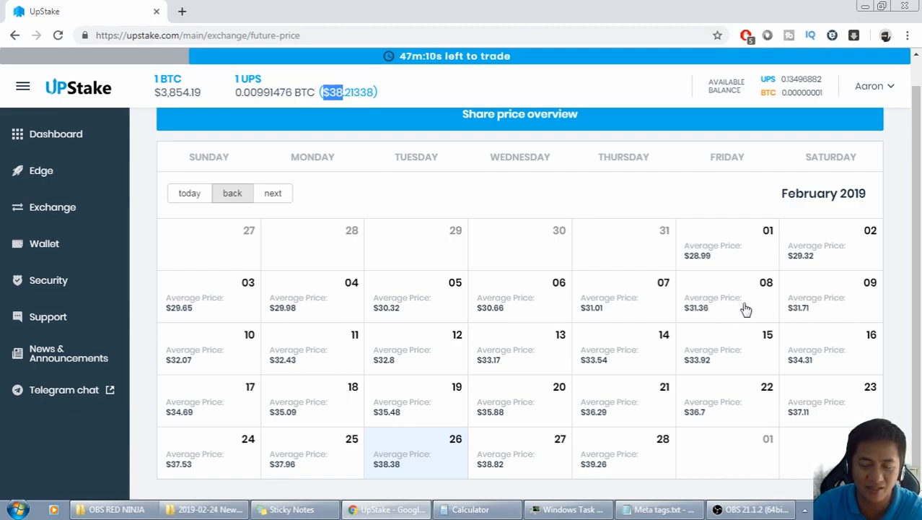
mouse_move(568, 303)
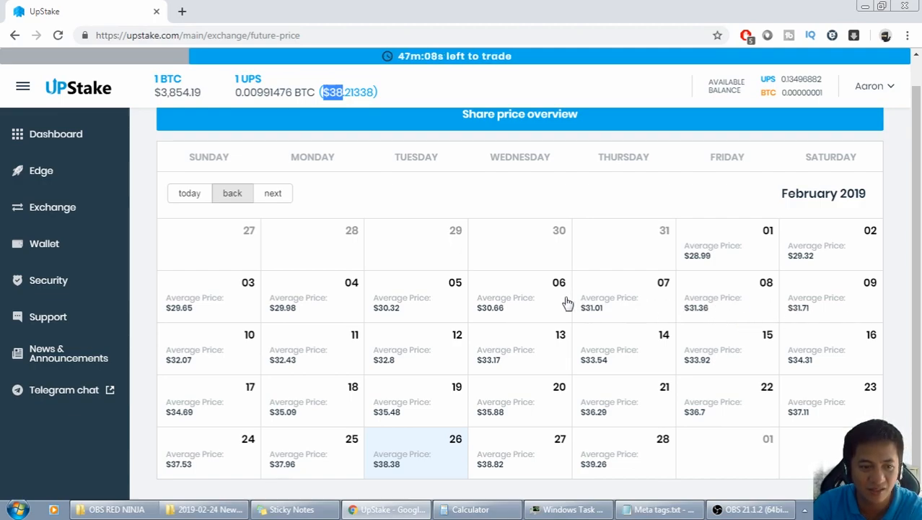
mouse_move(559, 296)
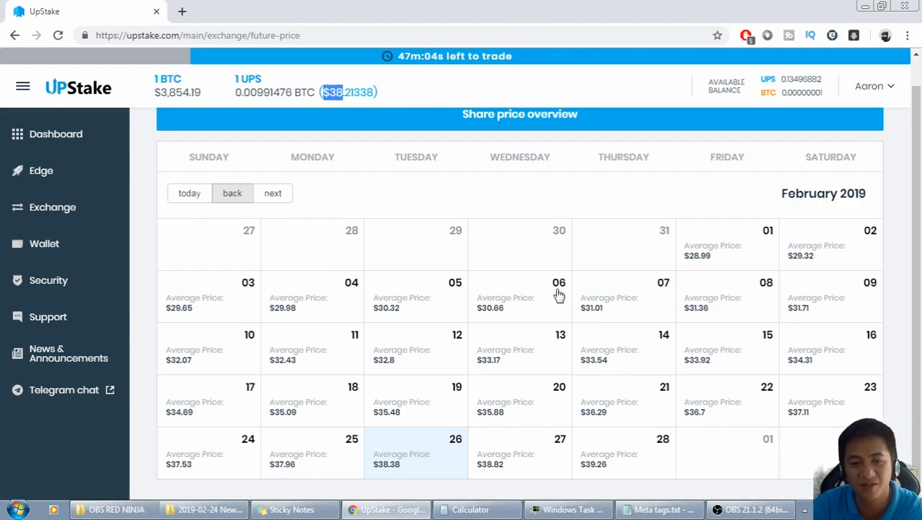
mouse_move(548, 294)
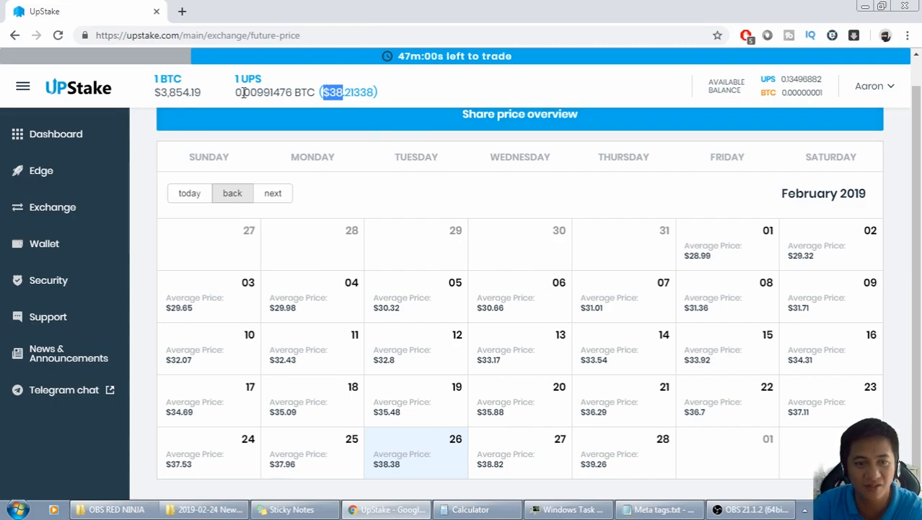
Step: Reopen the Exchange page and scroll down to the Buy UPS and Sell UPS panels
click(52, 207)
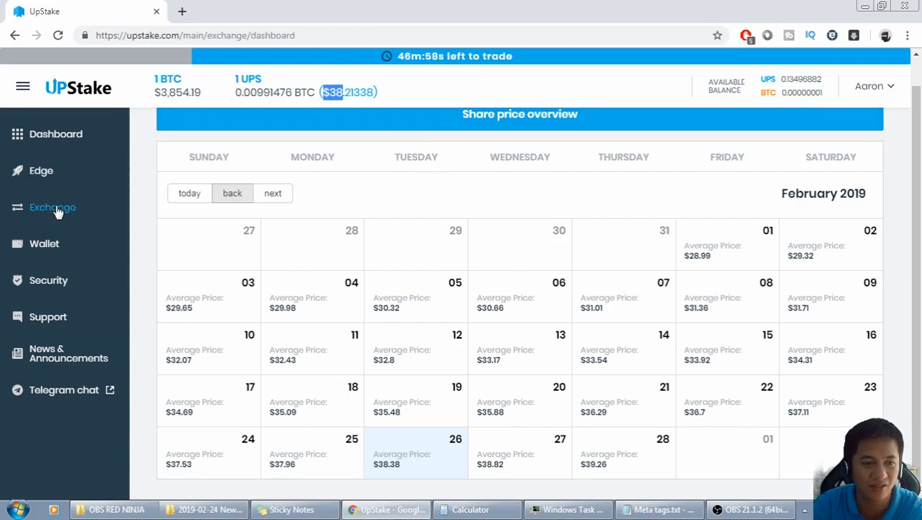
click(52, 207)
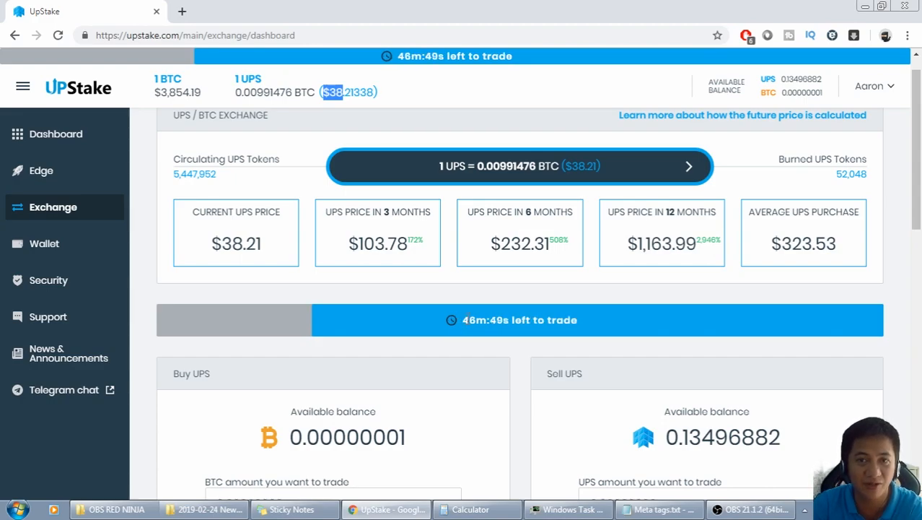
scroll(down, 3)
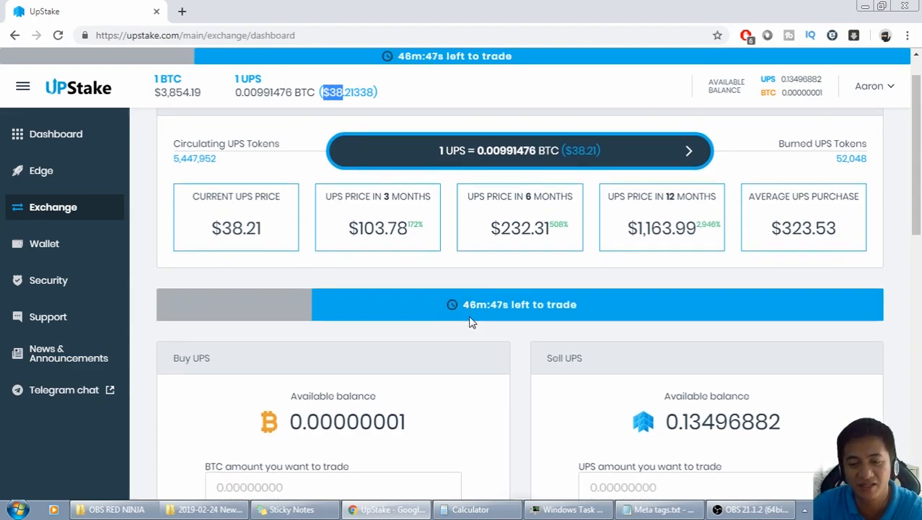
scroll(down, 3)
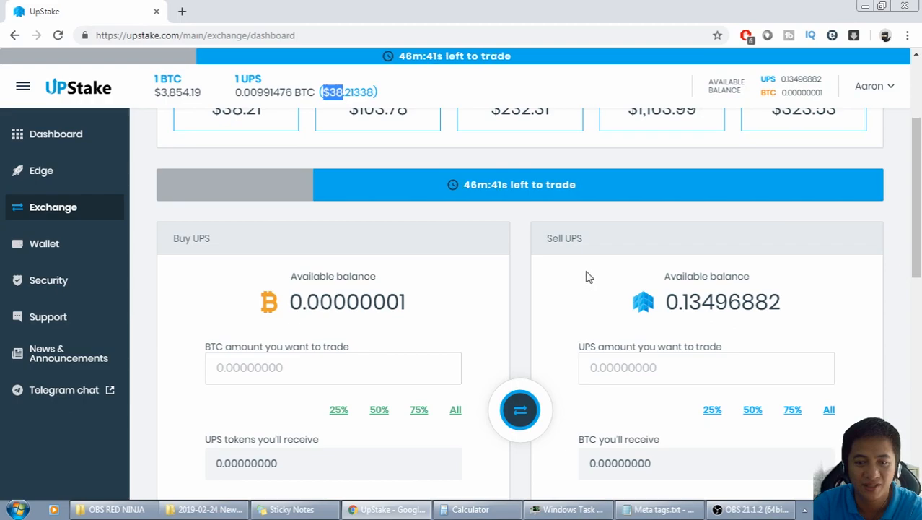
mouse_move(509, 260)
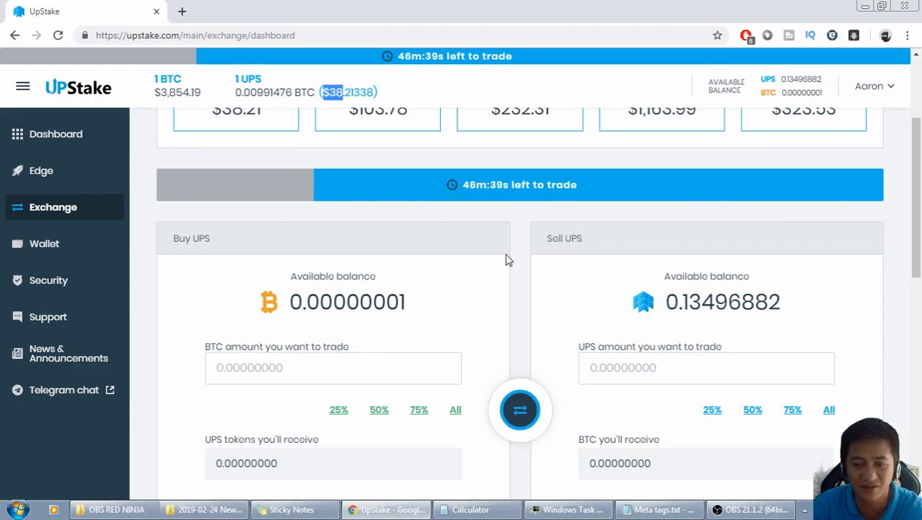
mouse_move(621, 367)
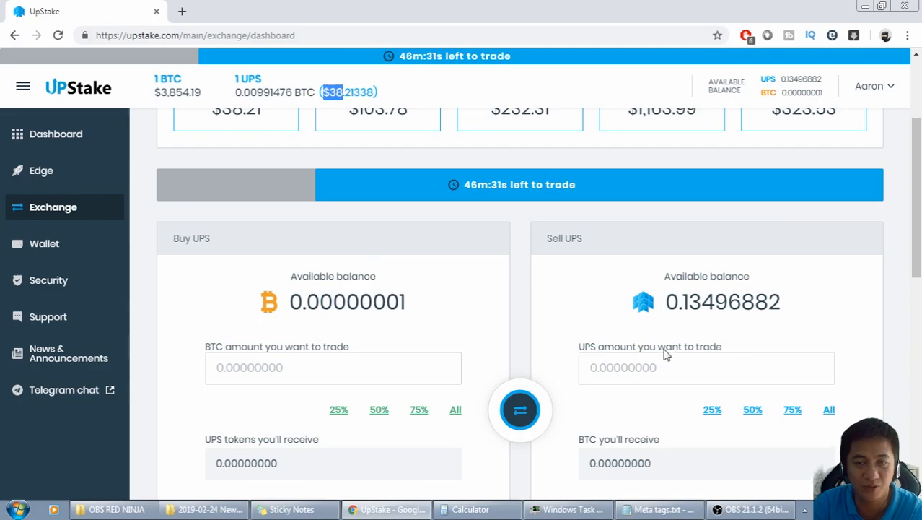
mouse_move(590, 351)
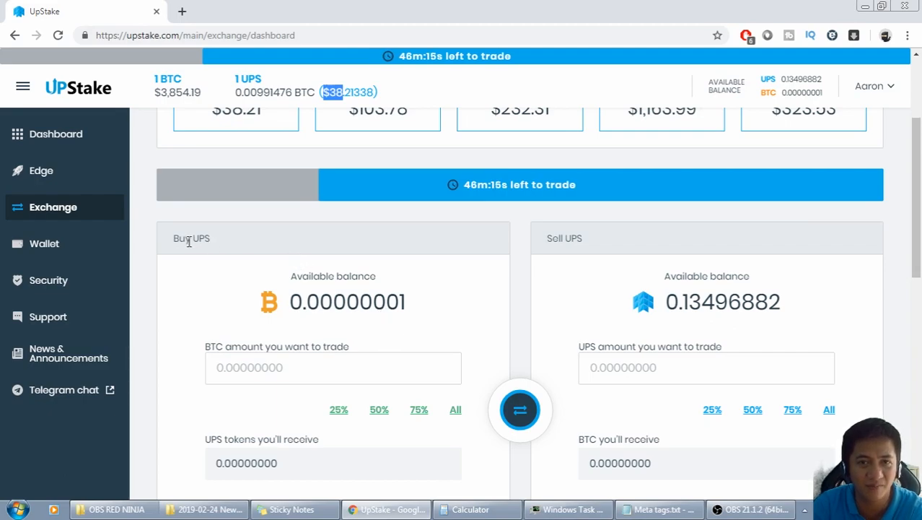
Step: Scroll down to the Buy orders and Sell orders tables below the trading panels
scroll(down, 3)
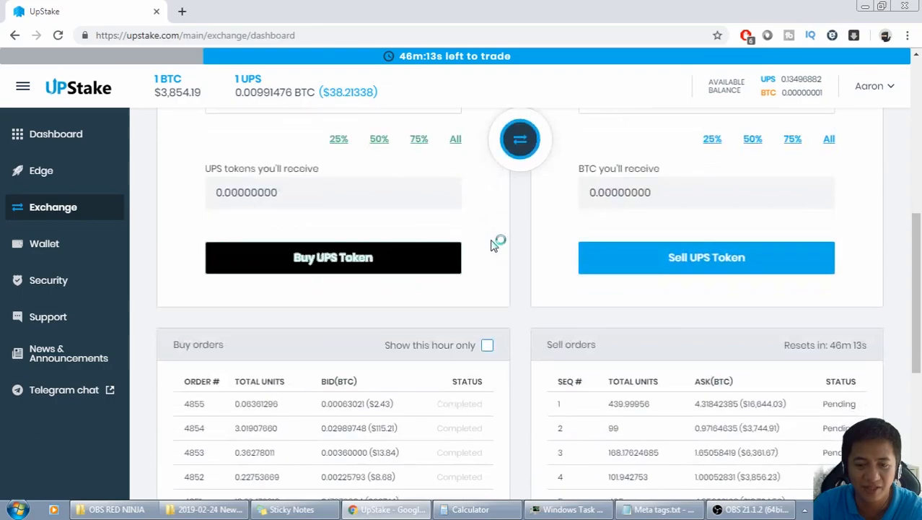
scroll(down, 3)
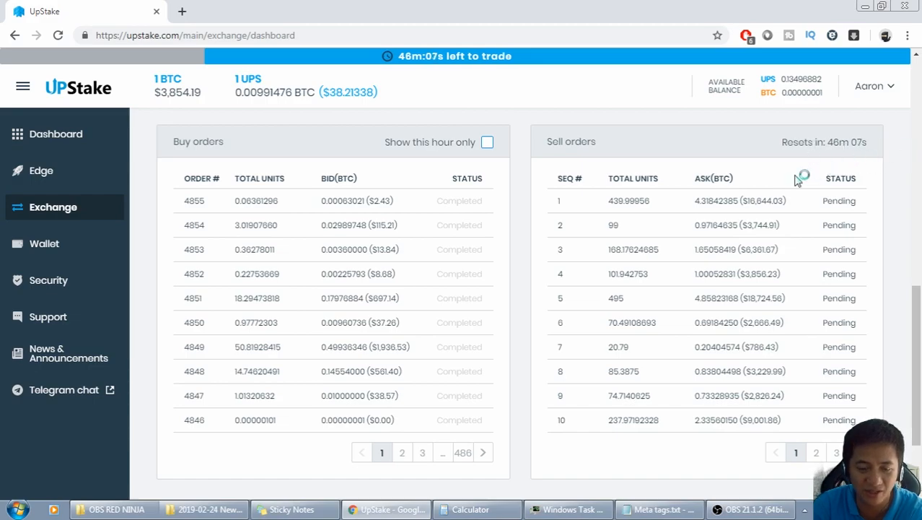
mouse_move(202, 188)
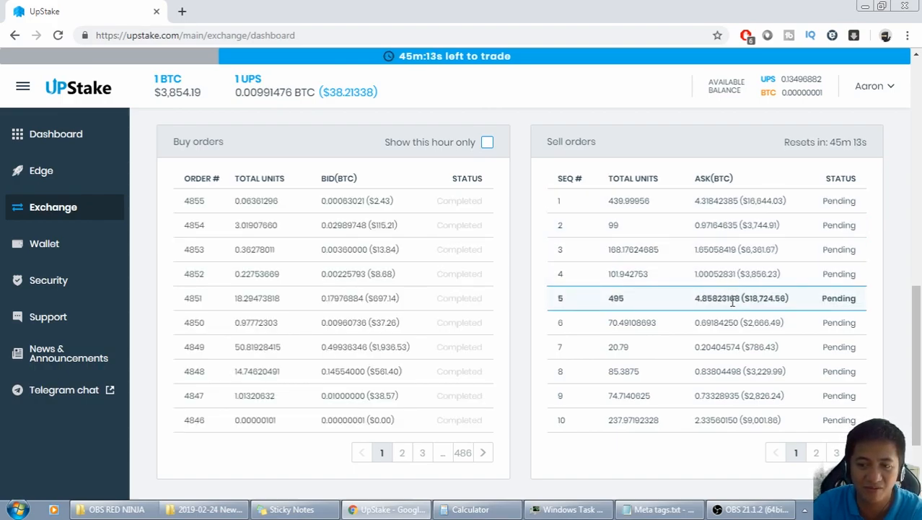
mouse_move(718, 217)
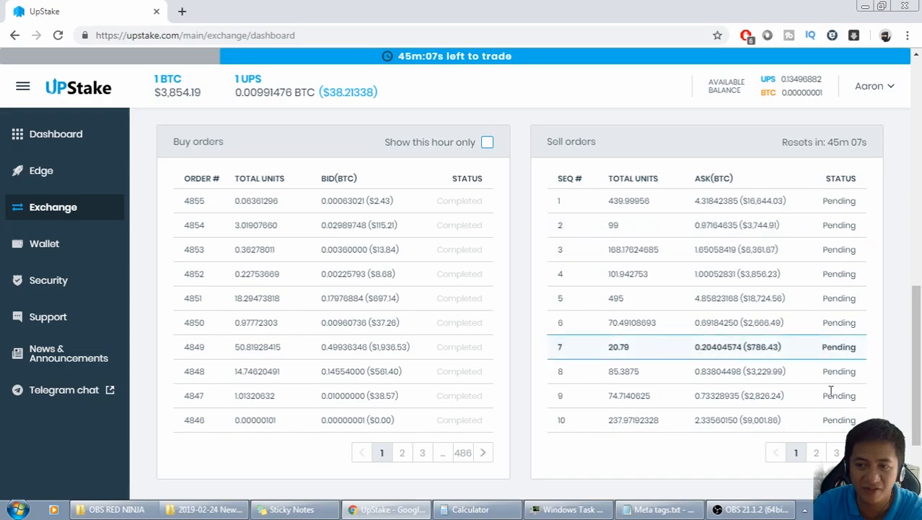
click(835, 452)
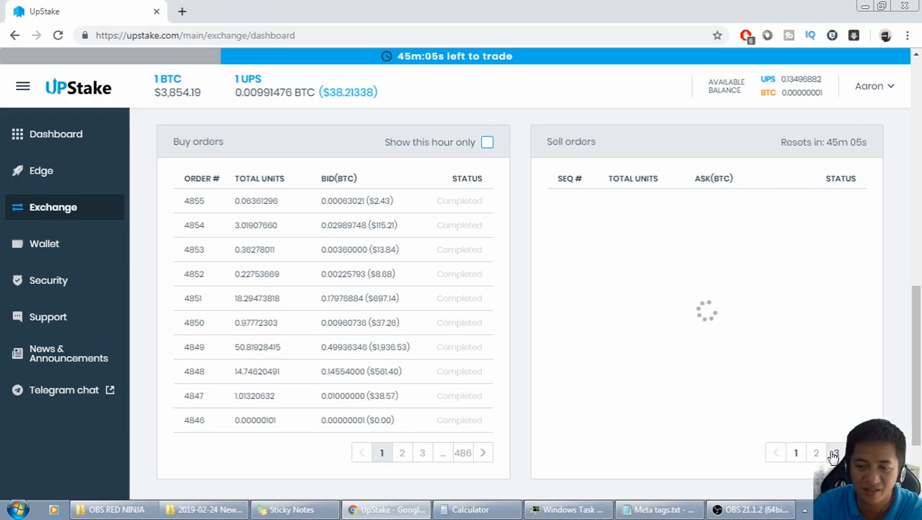
click(835, 452)
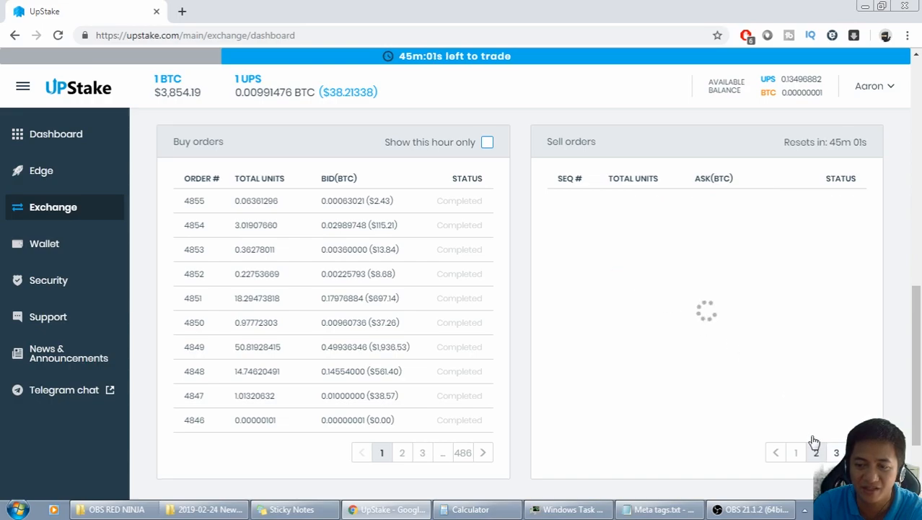
click(816, 452)
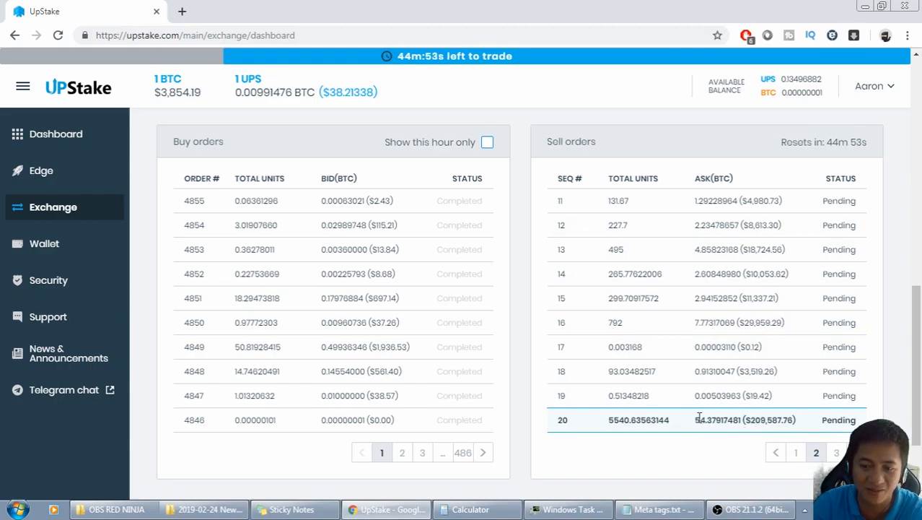
mouse_move(624, 414)
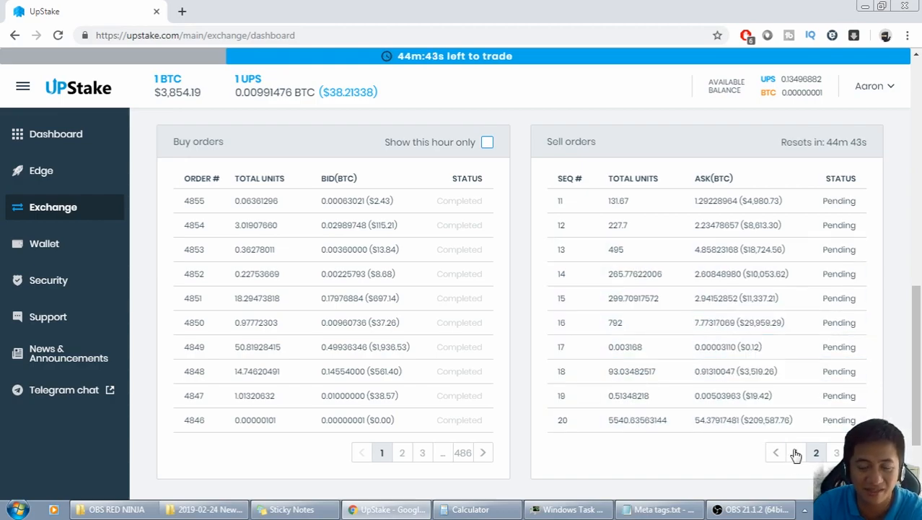
click(795, 452)
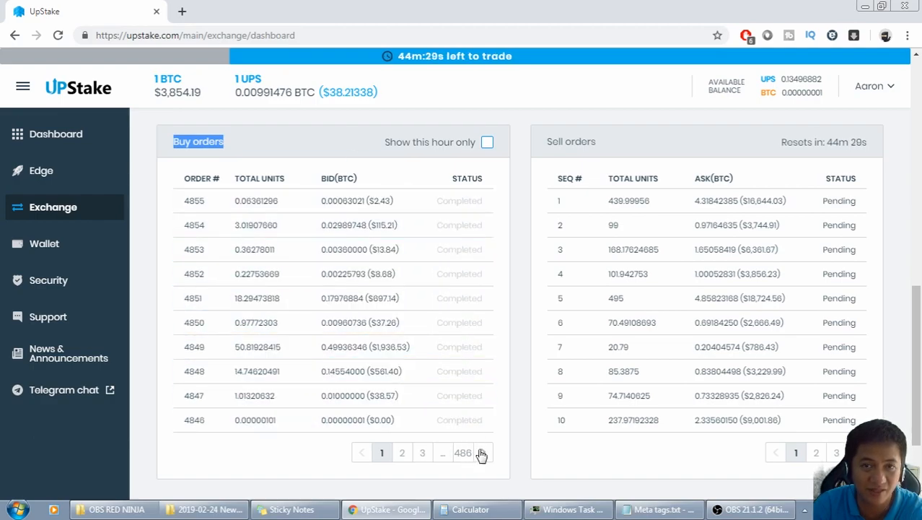
Step: Page the Buy orders table to 486, back to 1, then to page 2 (orders 4845–4836)
click(462, 453)
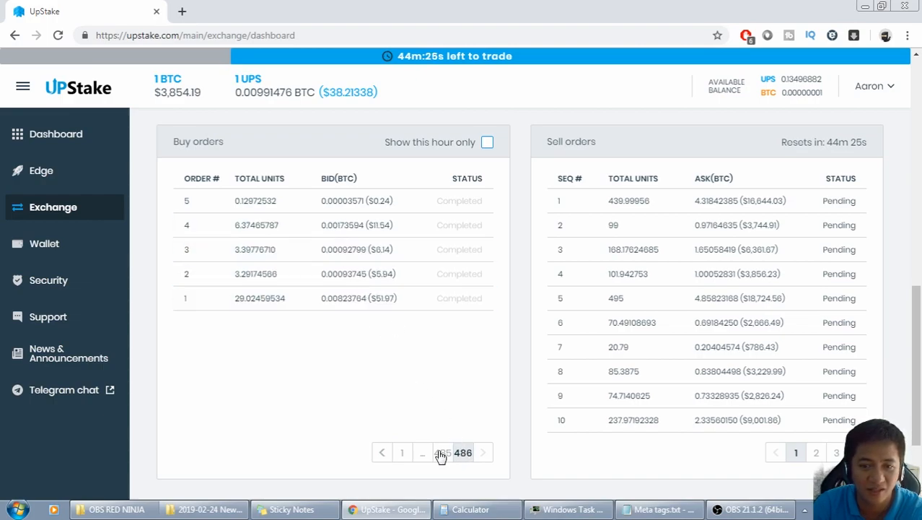
click(422, 452)
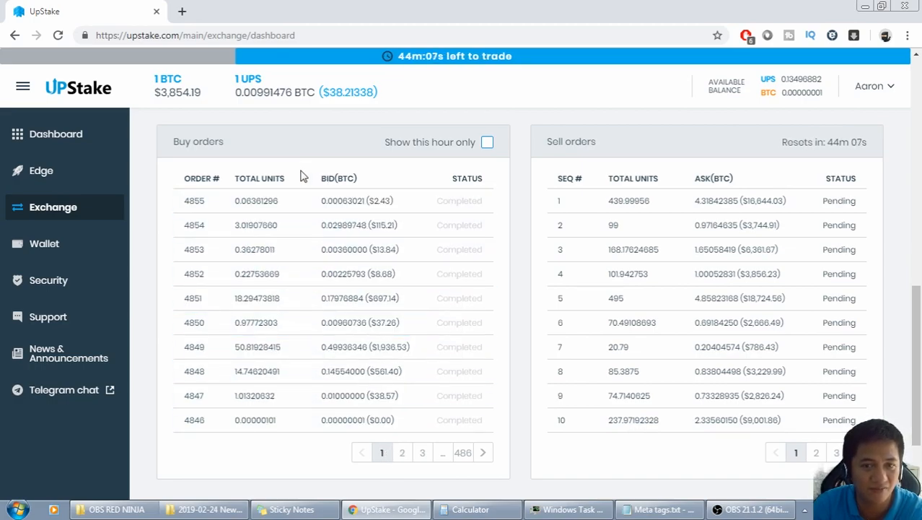
mouse_move(444, 457)
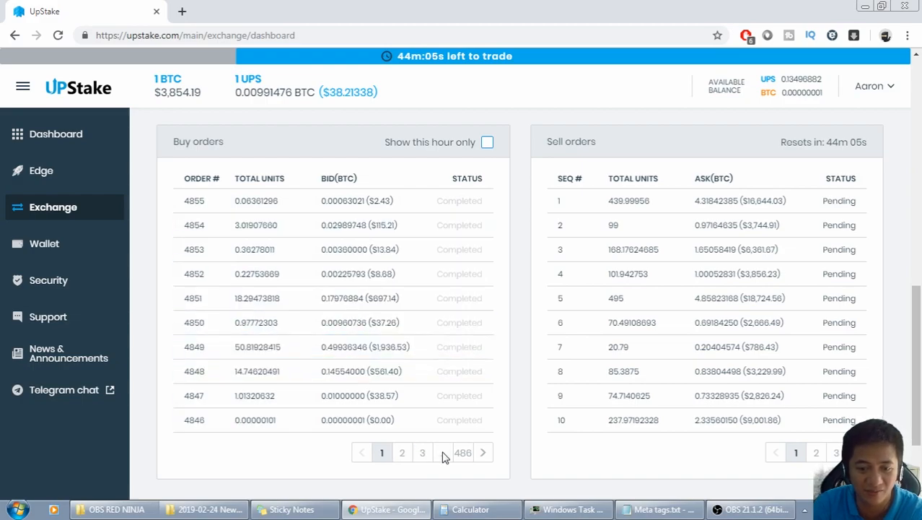
click(483, 453)
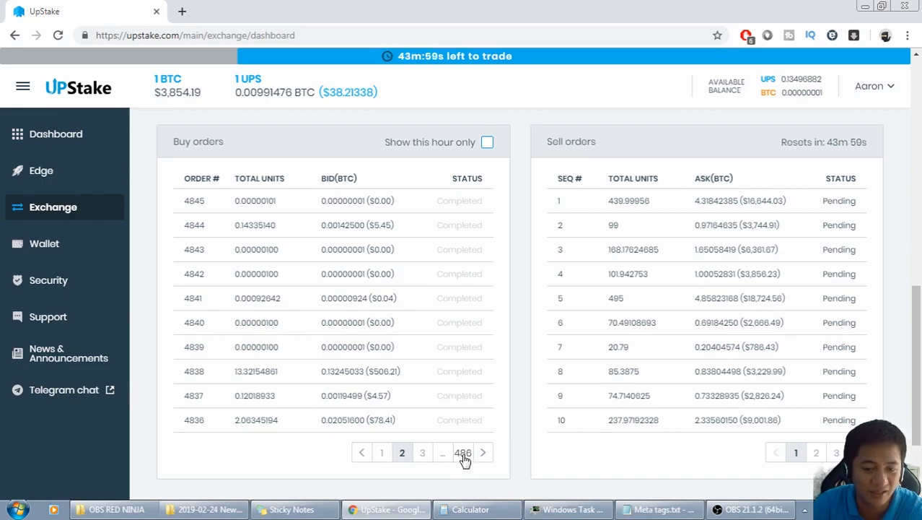
mouse_move(463, 465)
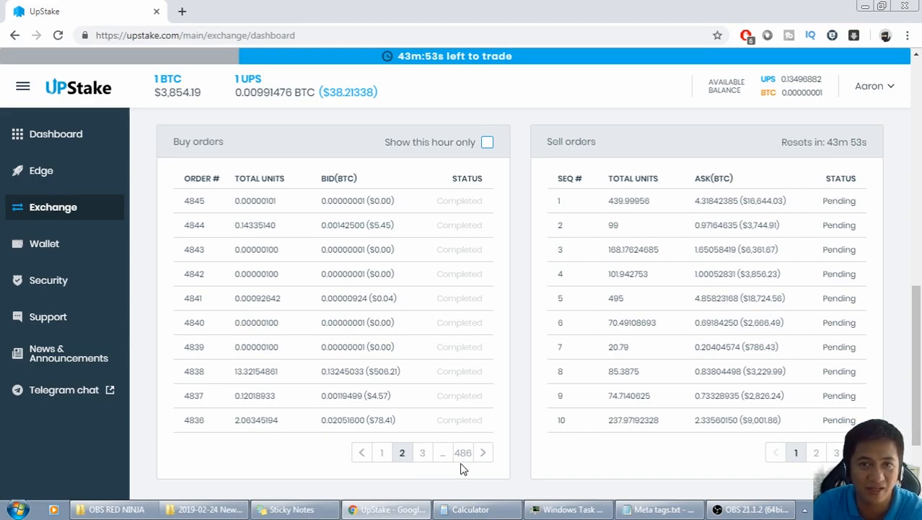
mouse_move(218, 167)
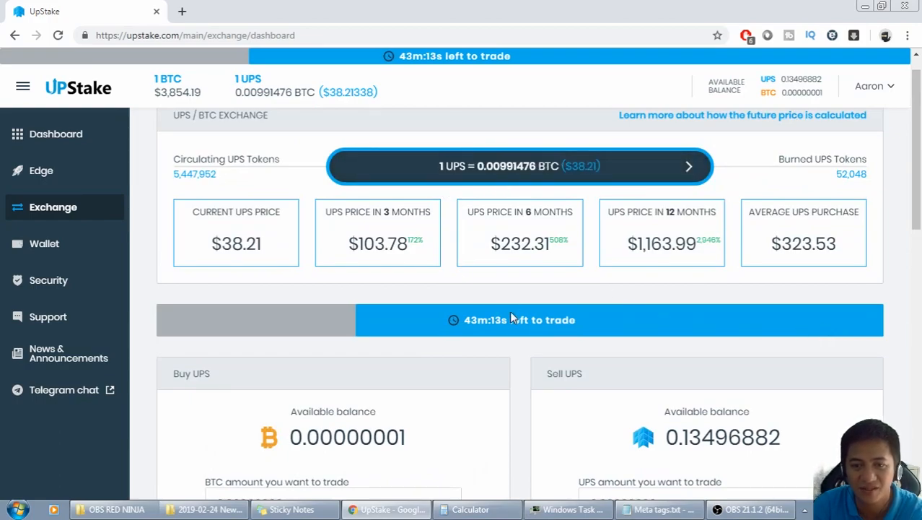
Step: Highlight the Sell UPS available balance and scroll back down to the order tables
scroll(down, 3)
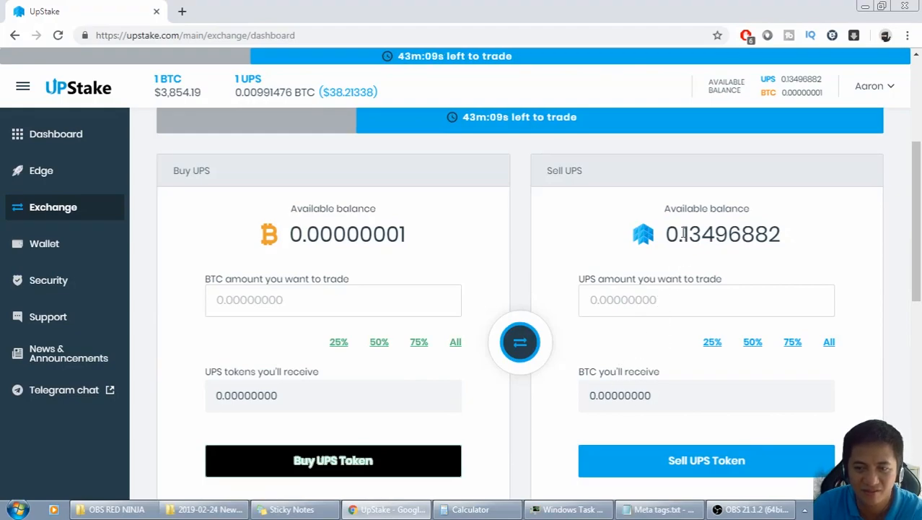
double_click(704, 234)
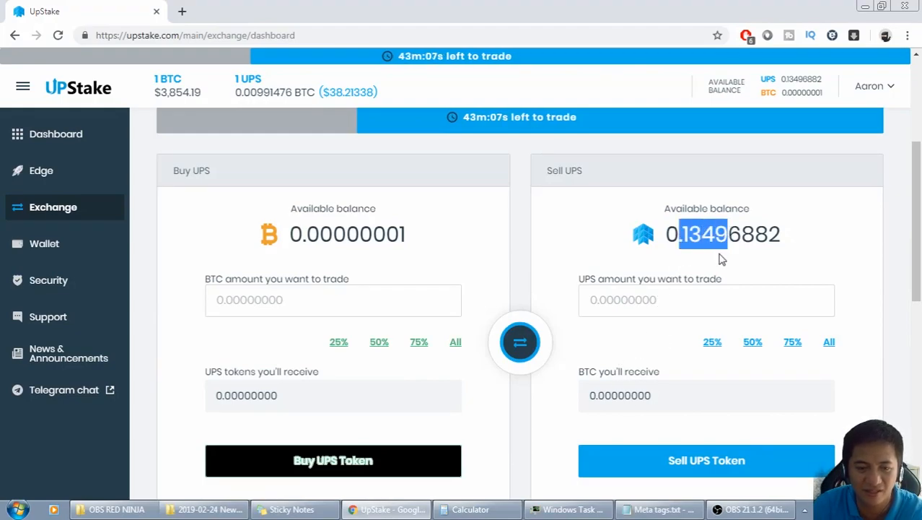
scroll(down, 3)
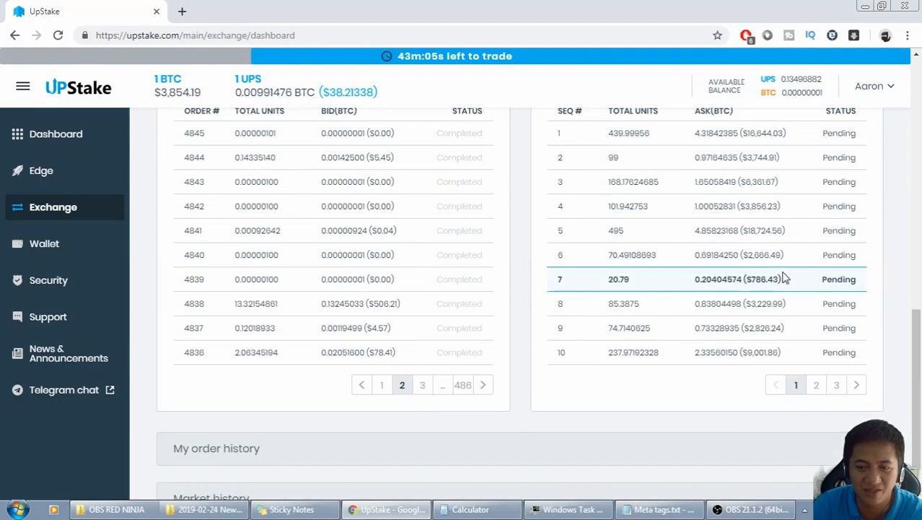